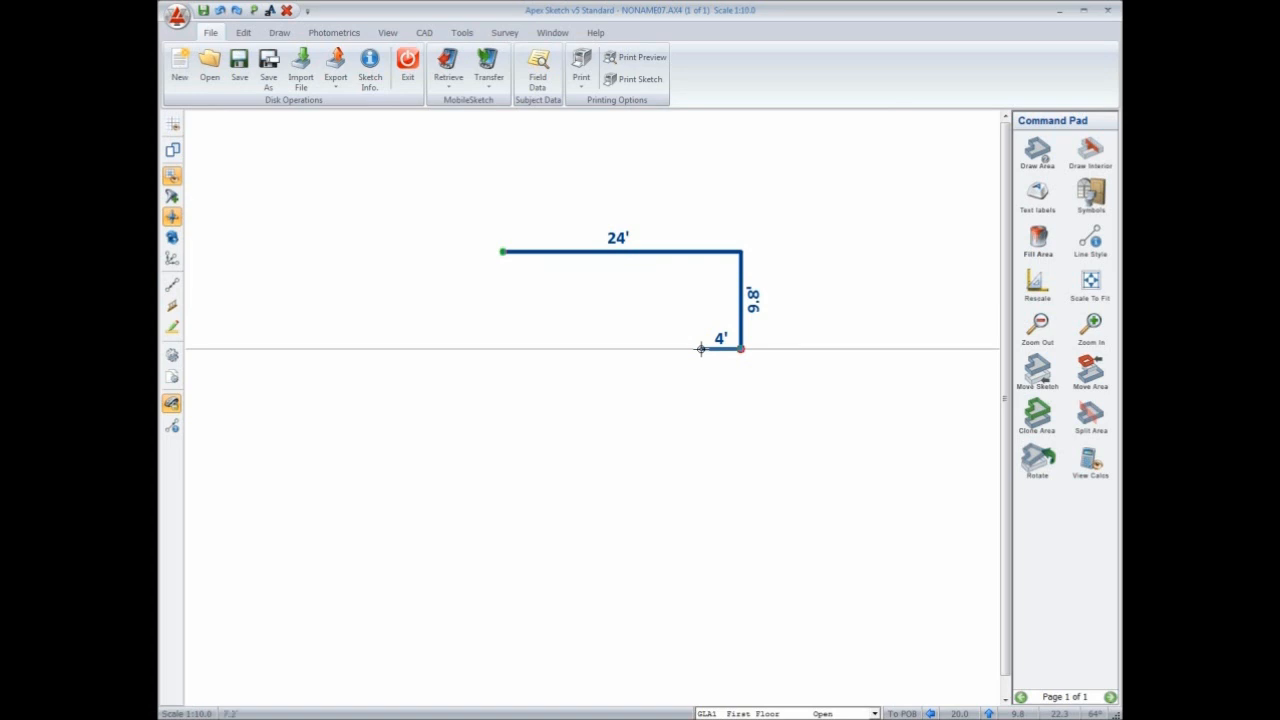
Extend the outline with a 7.2' wall downward and a 10' wall to the right.
{"action": "left_click_drag", "start_coordinate": [740, 348], "coordinate": [700, 420]}
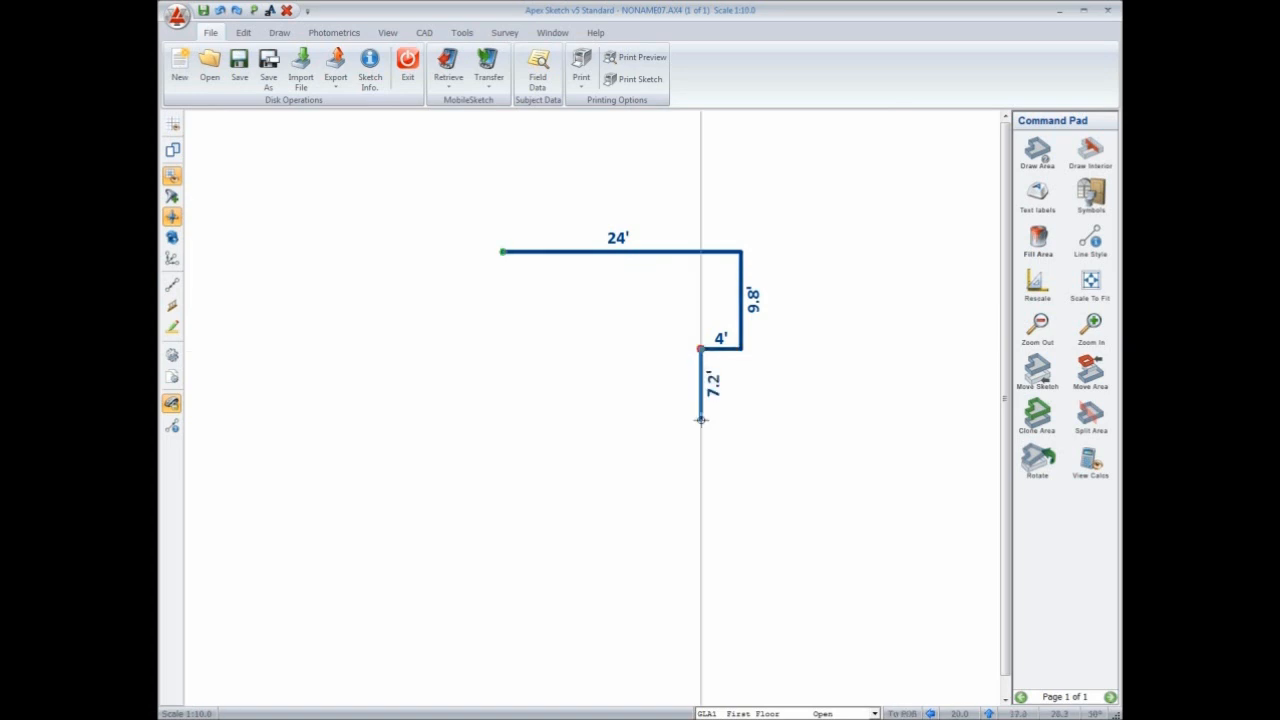
{"action": "left_click_drag", "start_coordinate": [700, 419], "coordinate": [800, 419]}
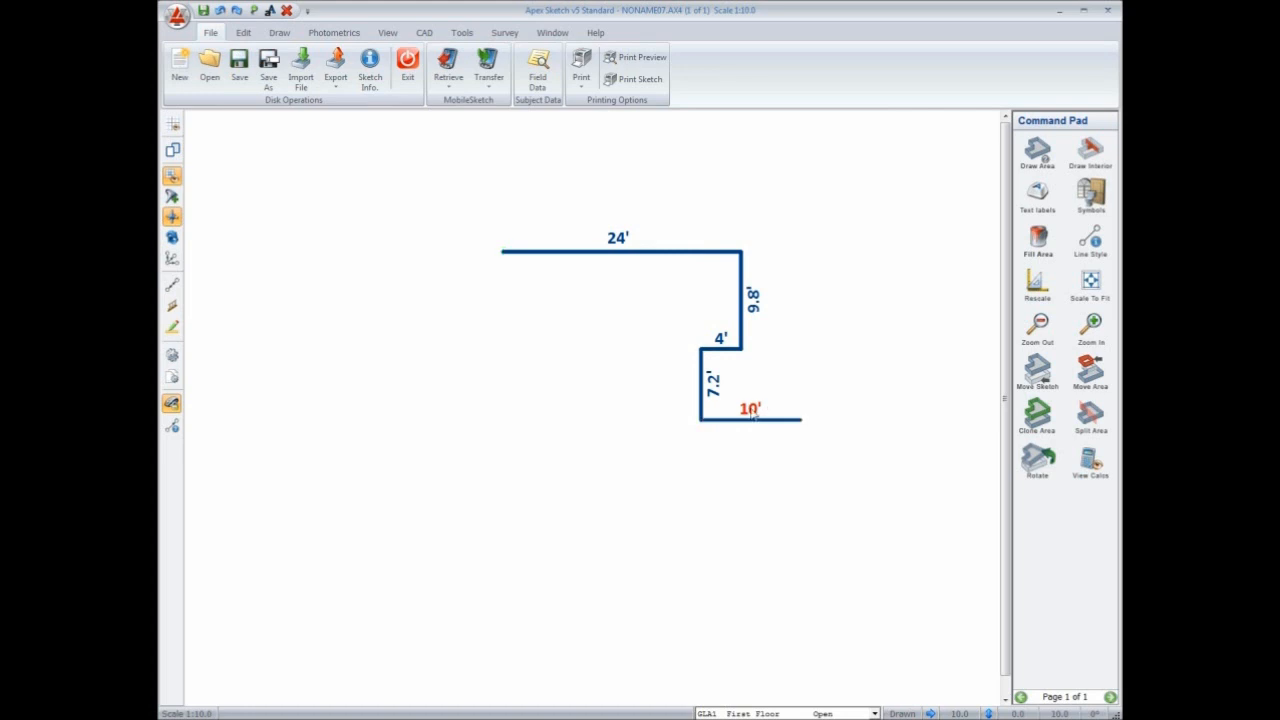